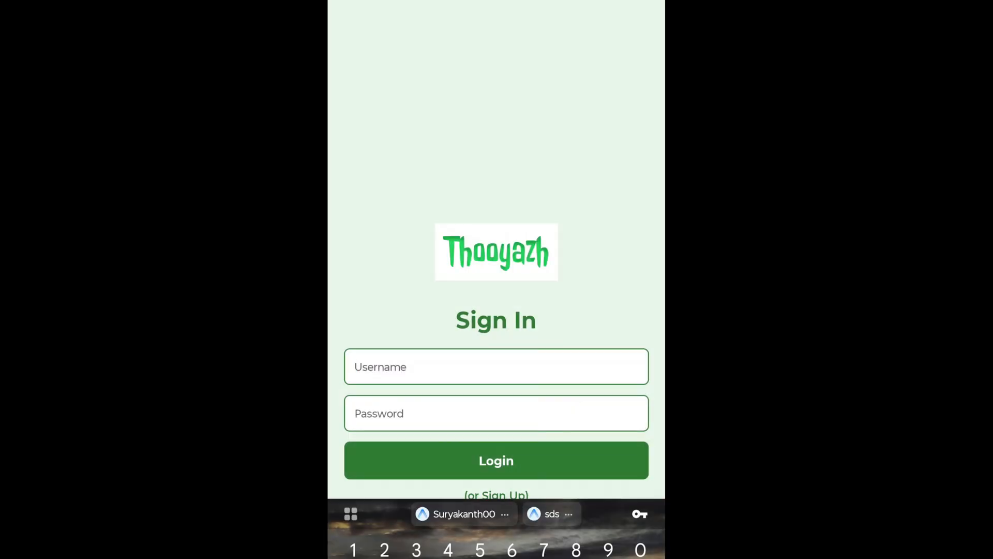
Step: Sign in to the mobile citizen app as 'Naveen0' to reach the disposal dashboard
type("Naveen007")
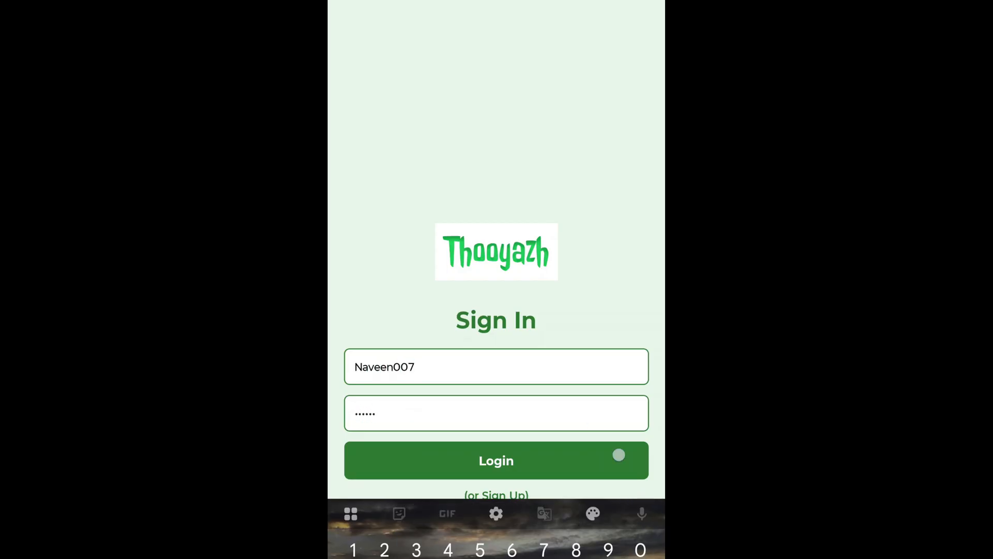
left_click(496, 459)
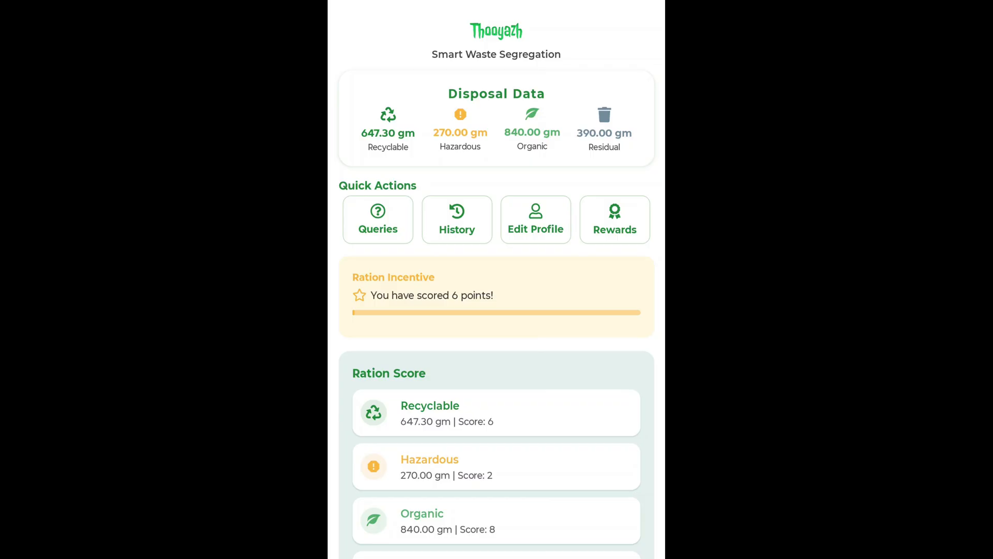
Step: Raise a query 'Issue with' describing that the bin is not segregated
left_click(378, 219)
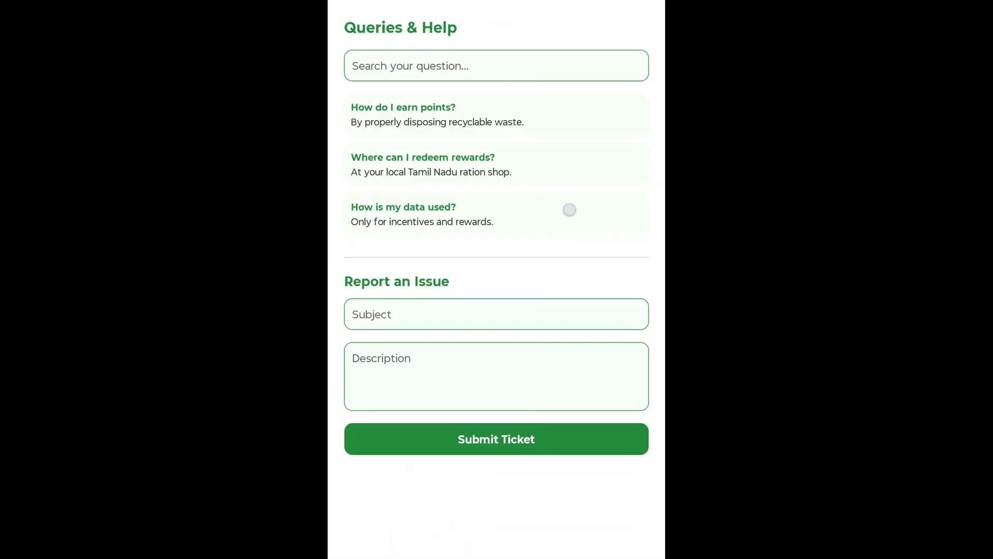
type("Issue with")
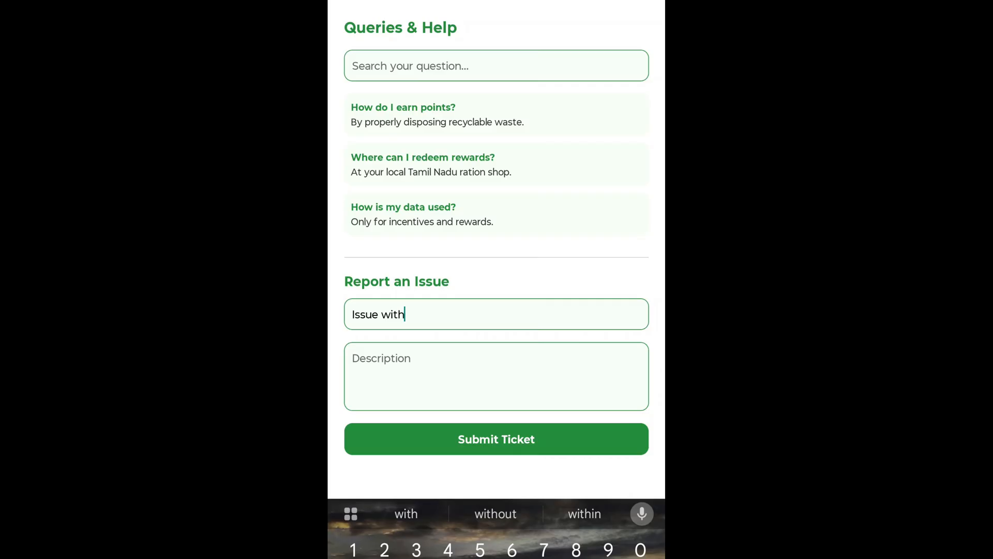
type("The bin is not segra")
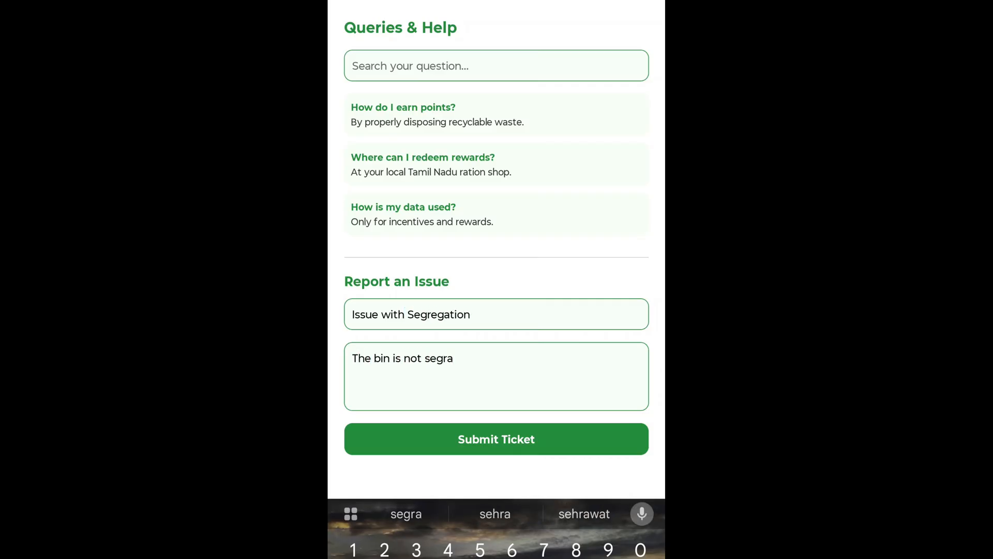
left_click(496, 438)
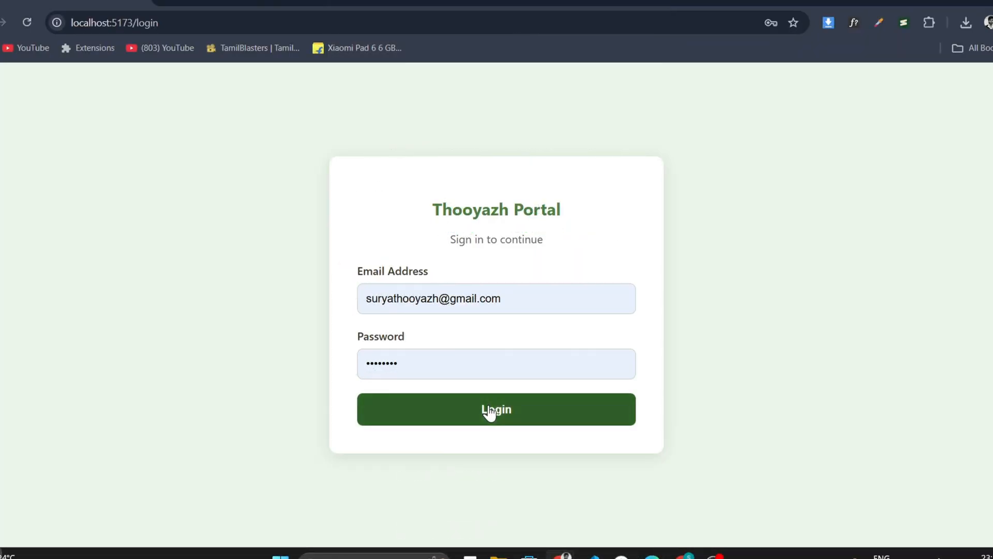
Step: Sign in to the web citizen portal and start a new issue report
left_click(496, 410)
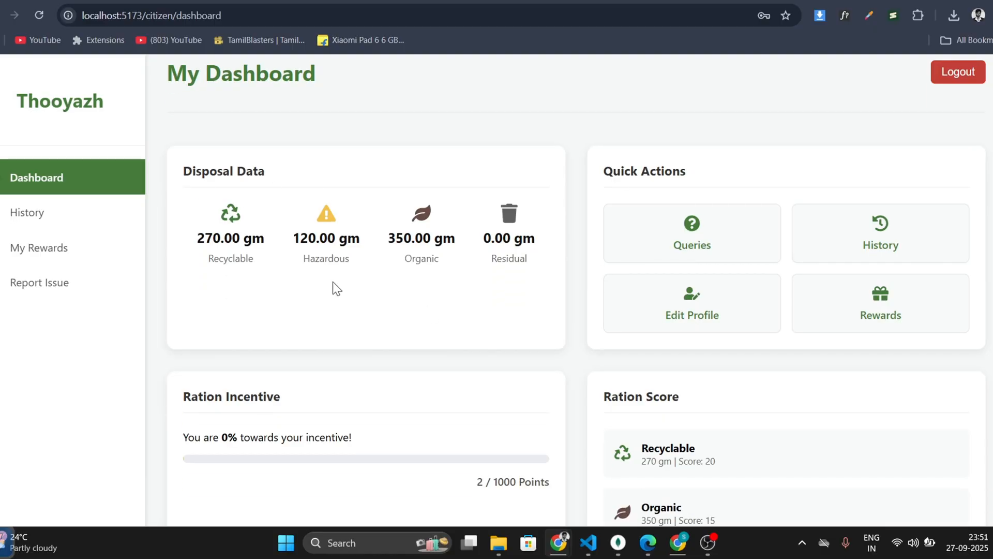
left_click(38, 281)
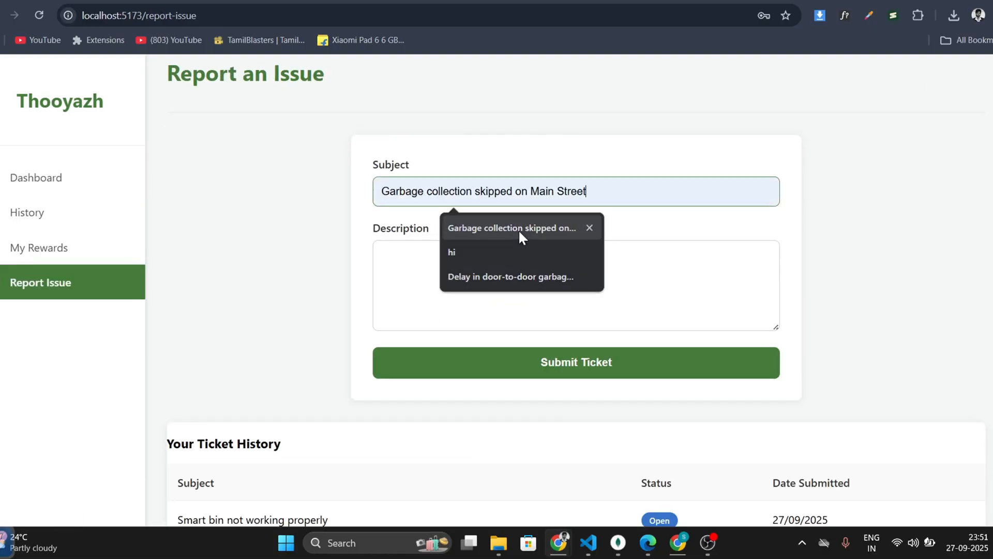
Step: Describe the collection vehicle missing the street on 27 September 2025 and submit the ticket
type("The collection vehicle did not come to our street today, 27 September 2025. The bins are full.")
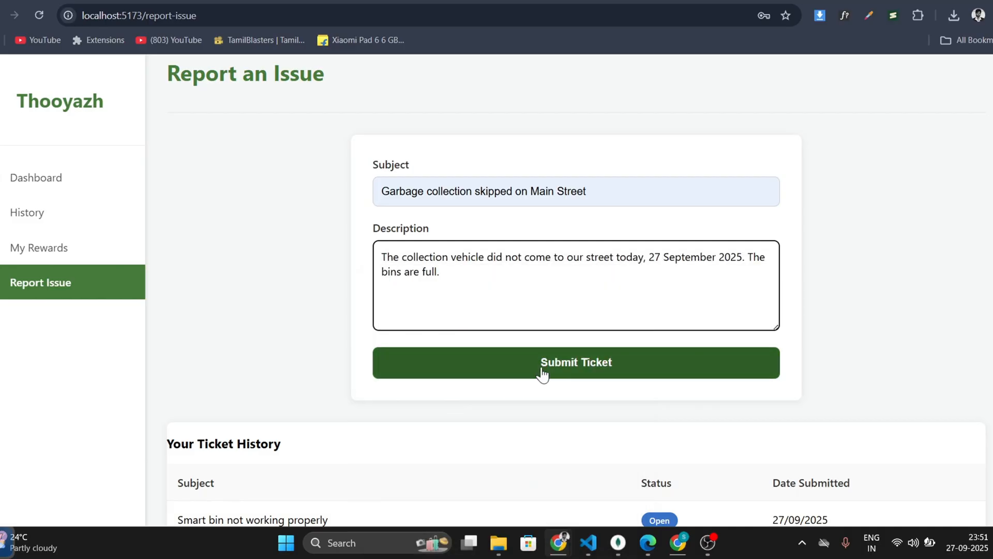
left_click(575, 362)
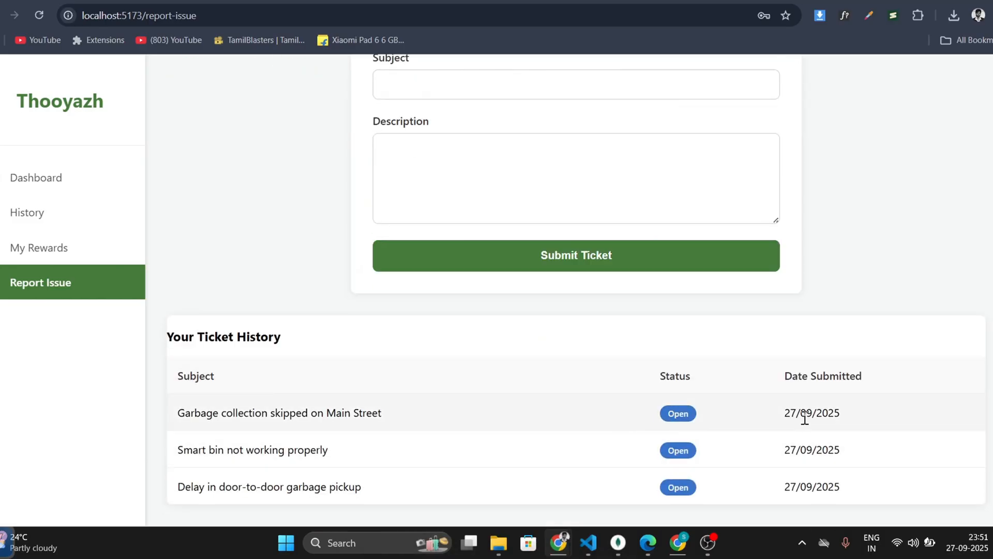
Step: Check the citizen dashboard, then switch to the admin sign-in window
left_click(26, 213)
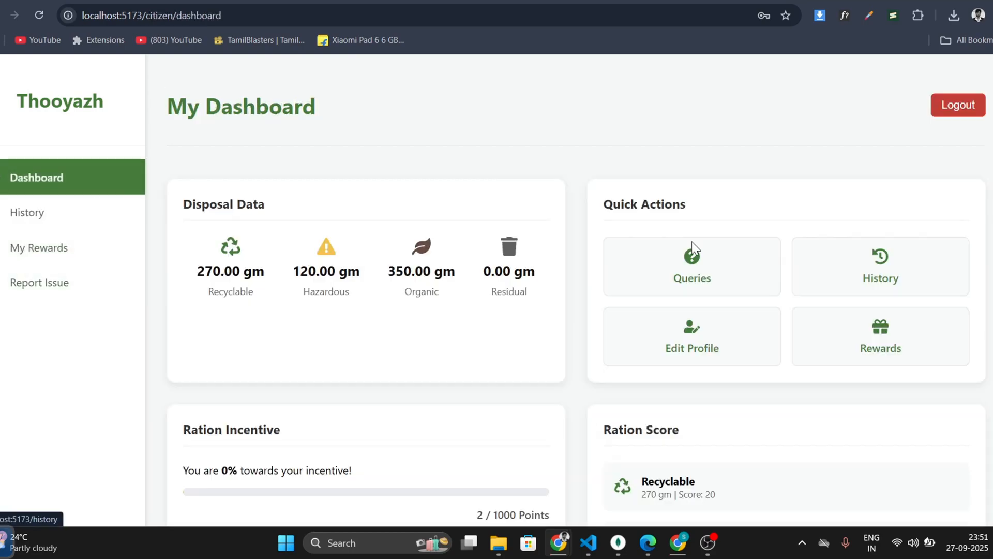
scroll("down", 3)
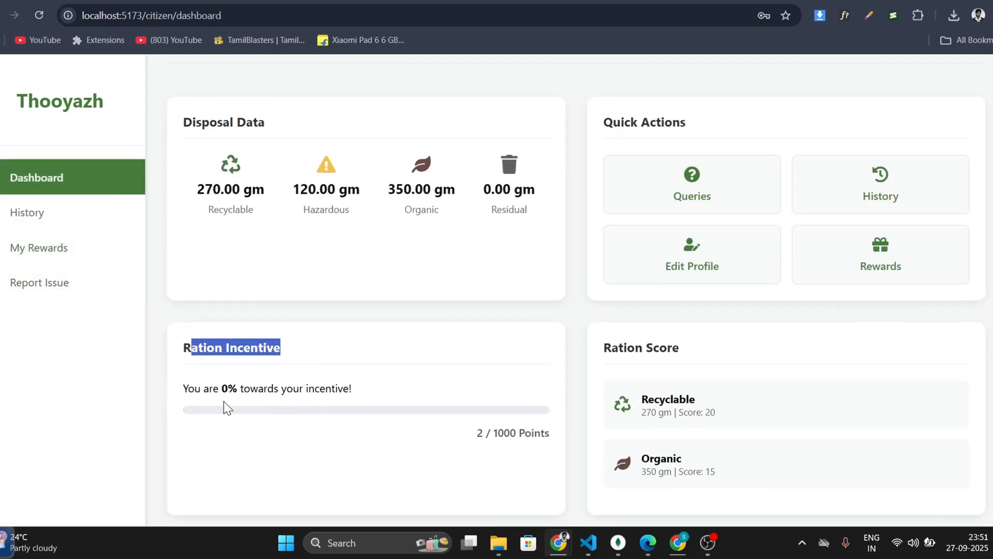
left_click(691, 253)
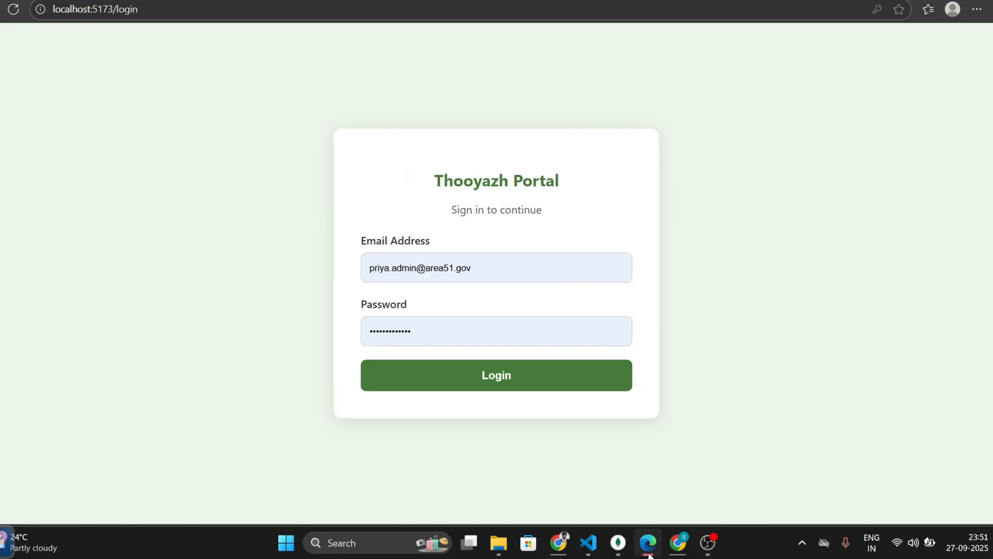
Step: Sign in as area admin, scroll to System Alerts and open Suryakanth's citizen profile
left_click(496, 375)
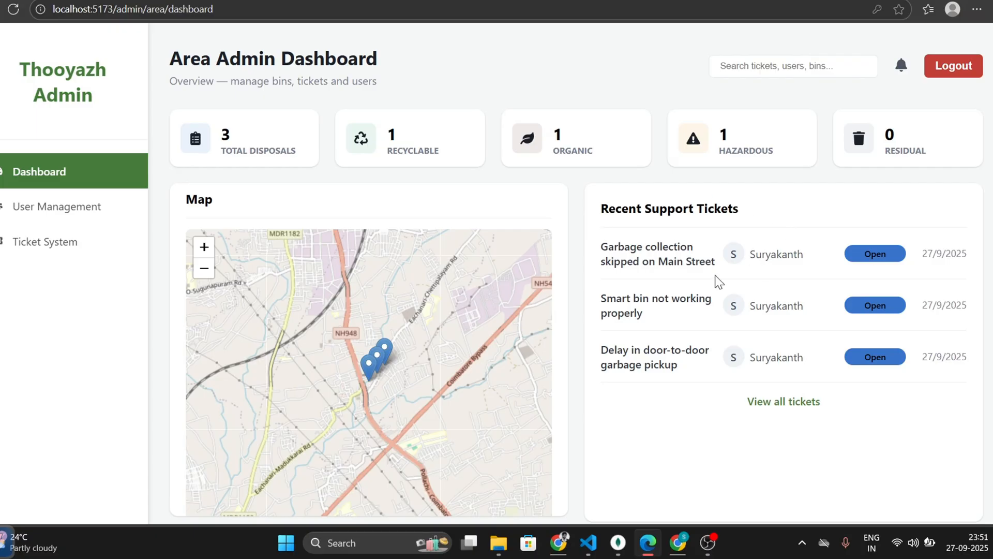
scroll("down", 3)
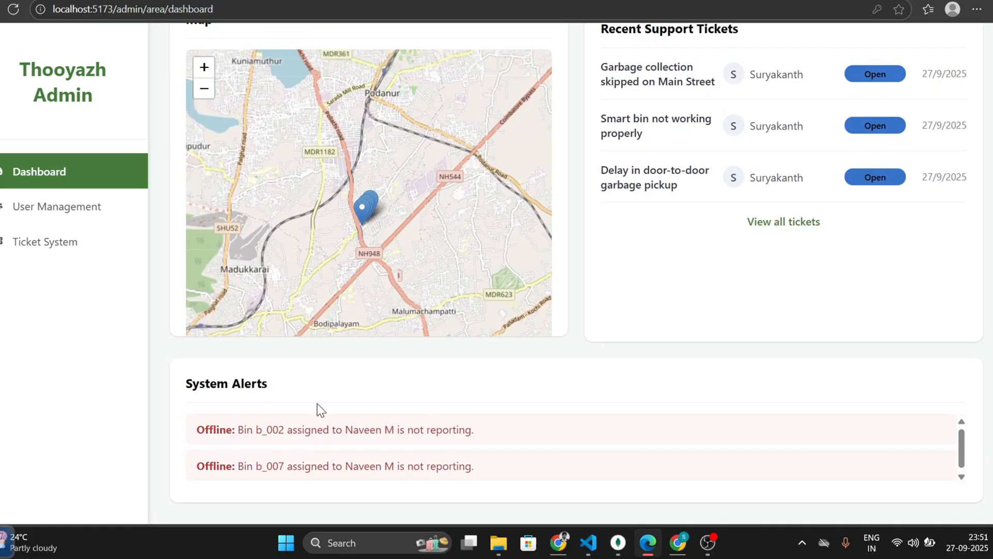
mouse_move(255, 444)
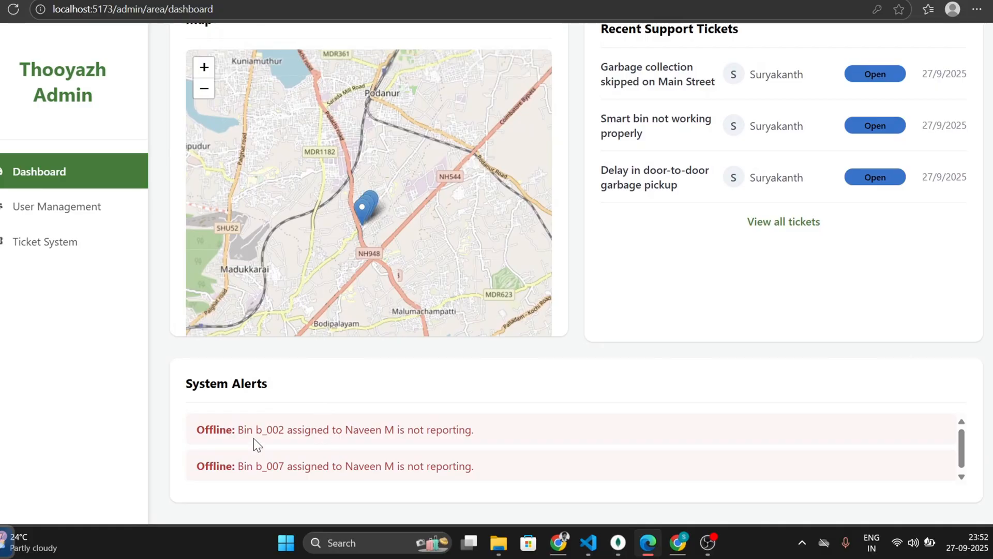
left_click(55, 207)
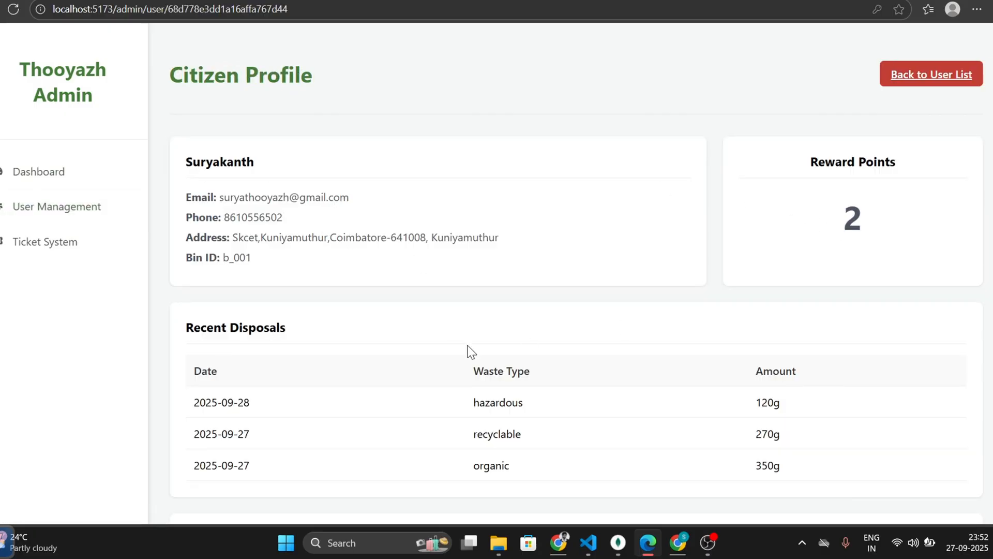
Step: Return to the user list, then sign in to the district admin dashboard
left_click(931, 75)
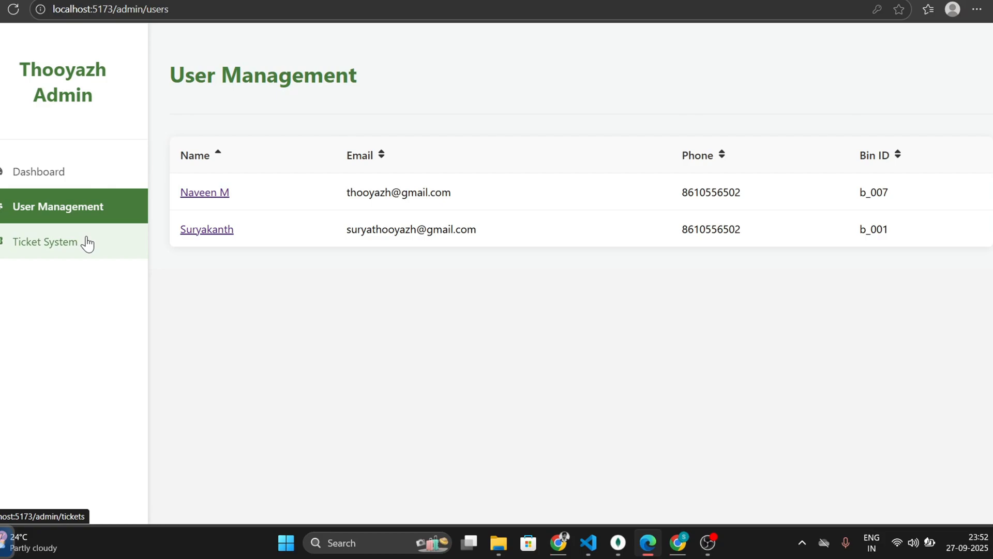
left_click(45, 242)
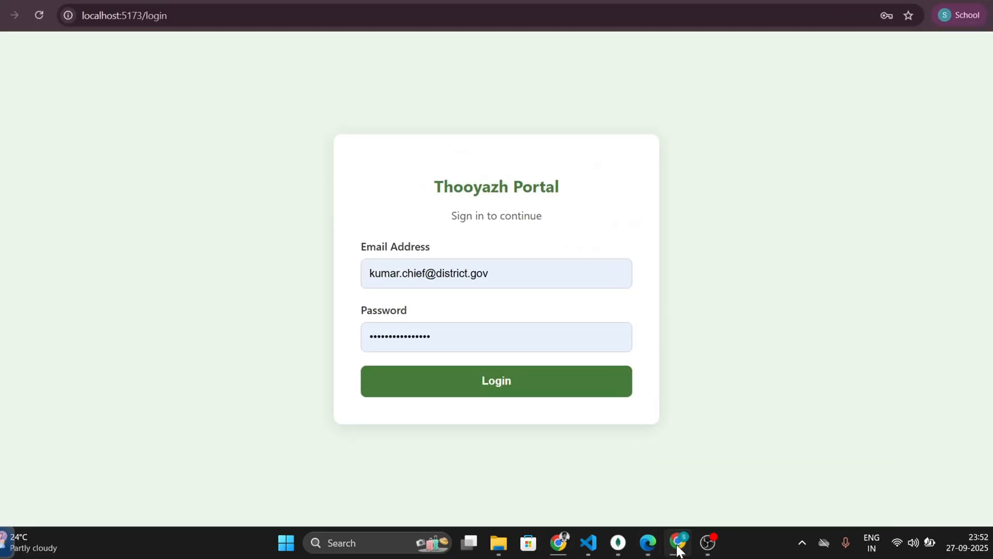
left_click(496, 381)
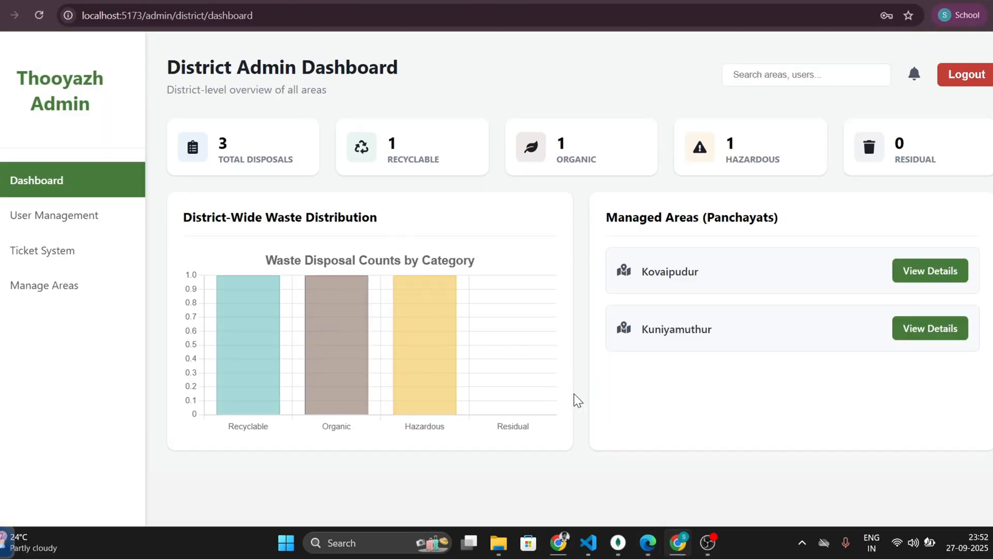
mouse_move(671, 364)
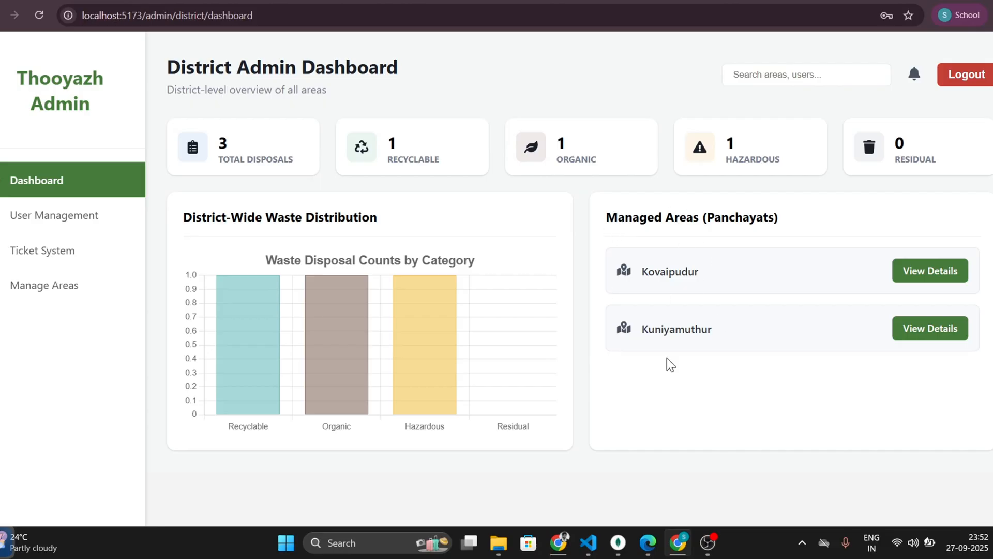
mouse_move(913, 312)
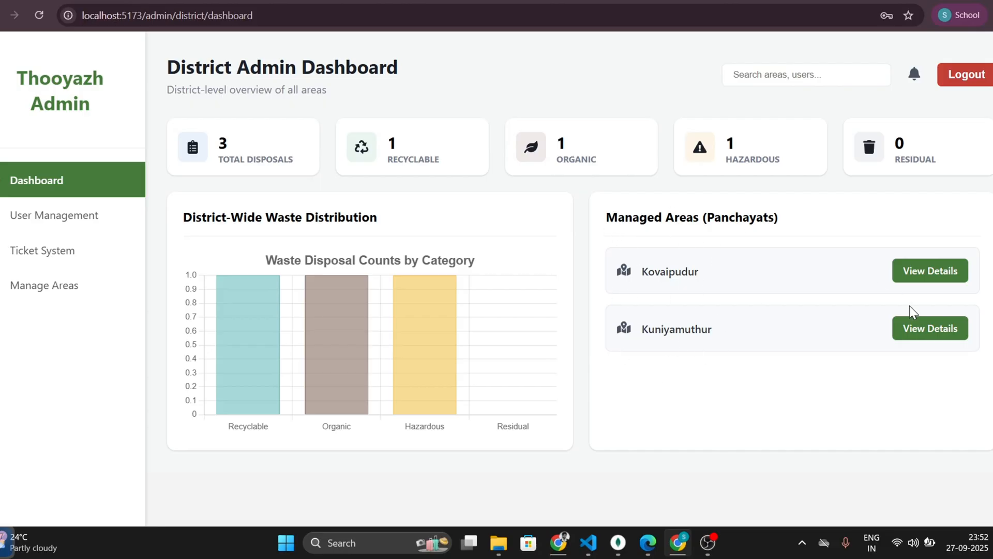
Step: View Kuniyamuthur's area details and the district's registered user list
left_click(929, 328)
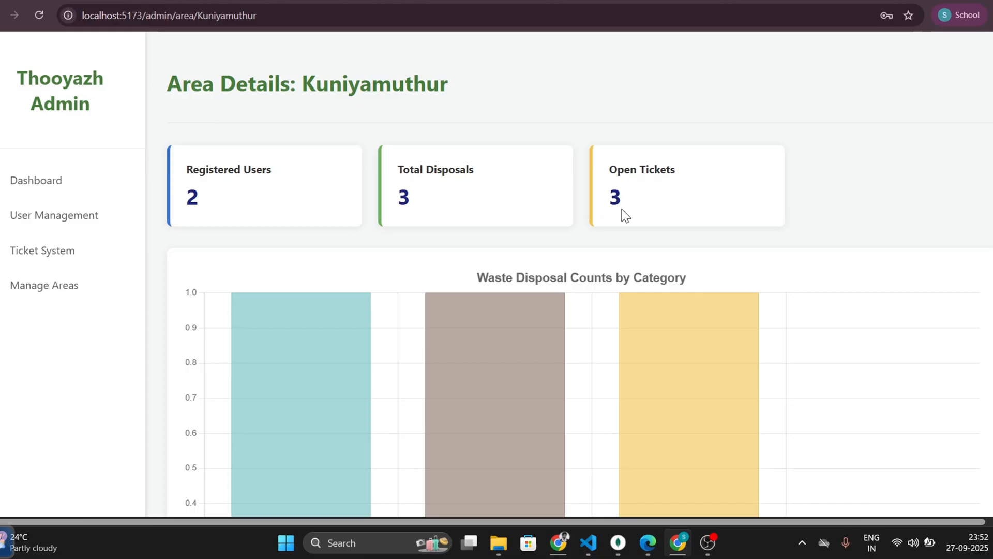
scroll("down", 3)
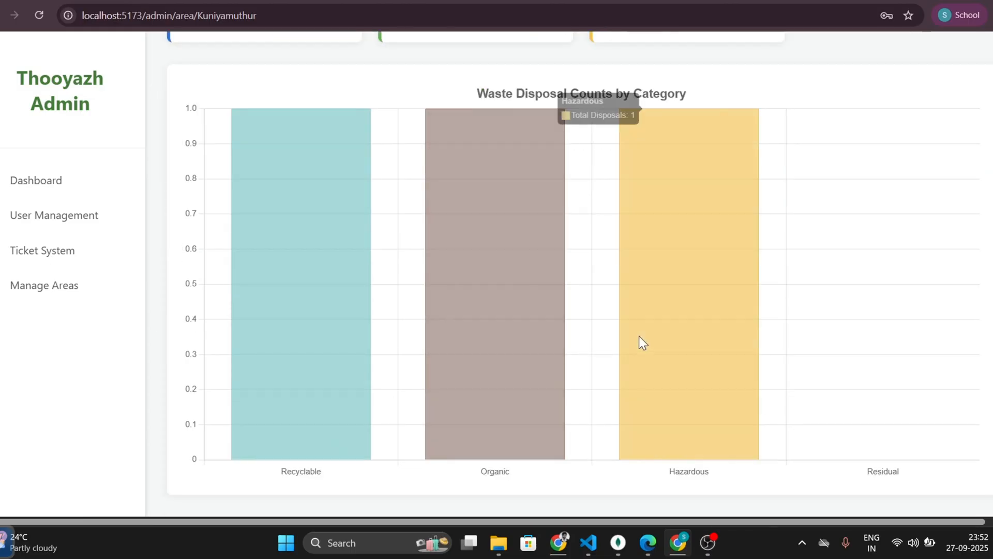
left_click(53, 215)
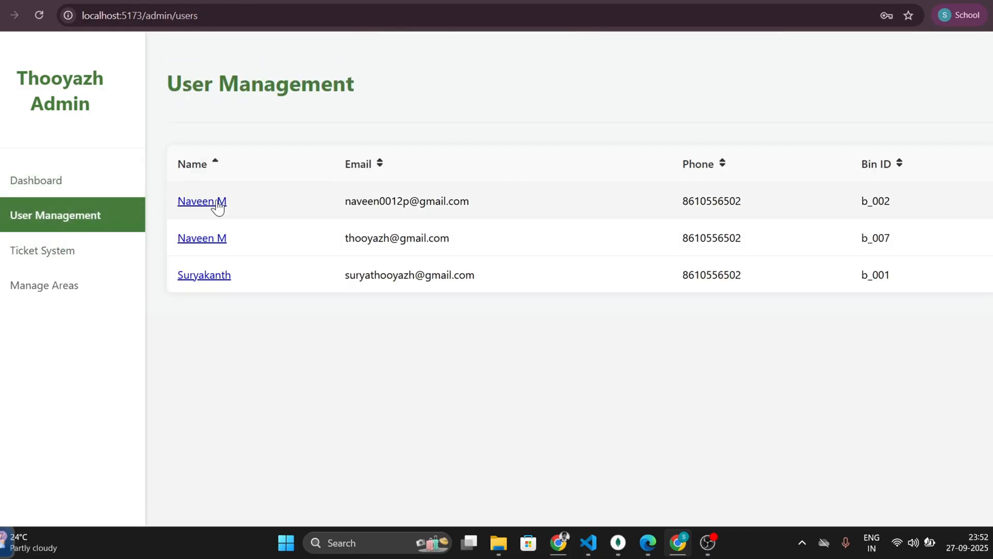
Step: Review the support tickets, then open Kovaipudur's area details via Manage Areas
left_click(43, 250)
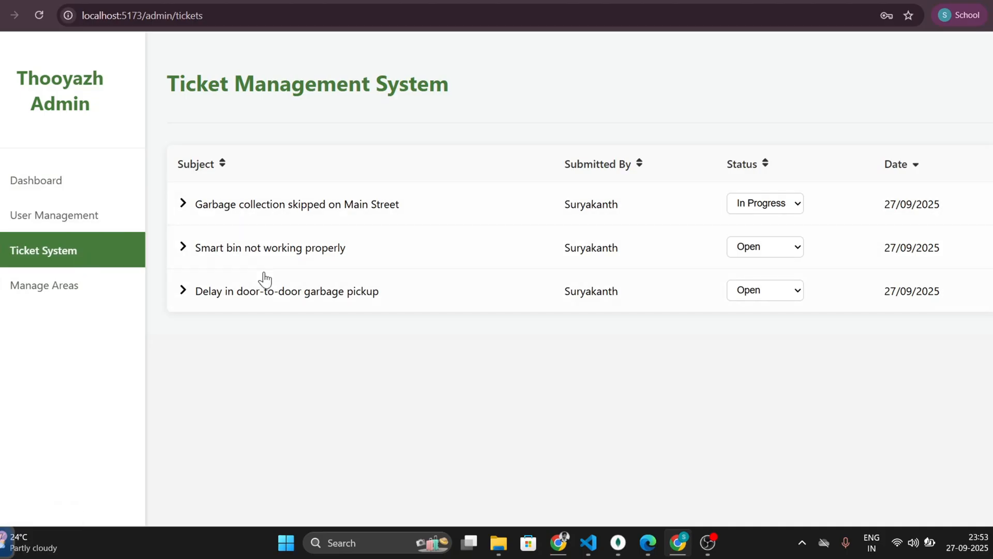
left_click(44, 286)
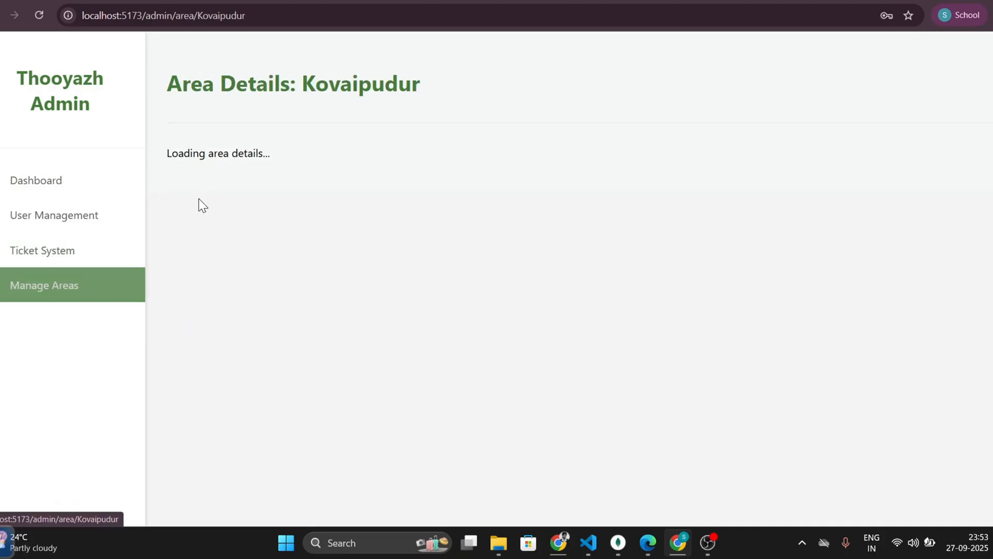